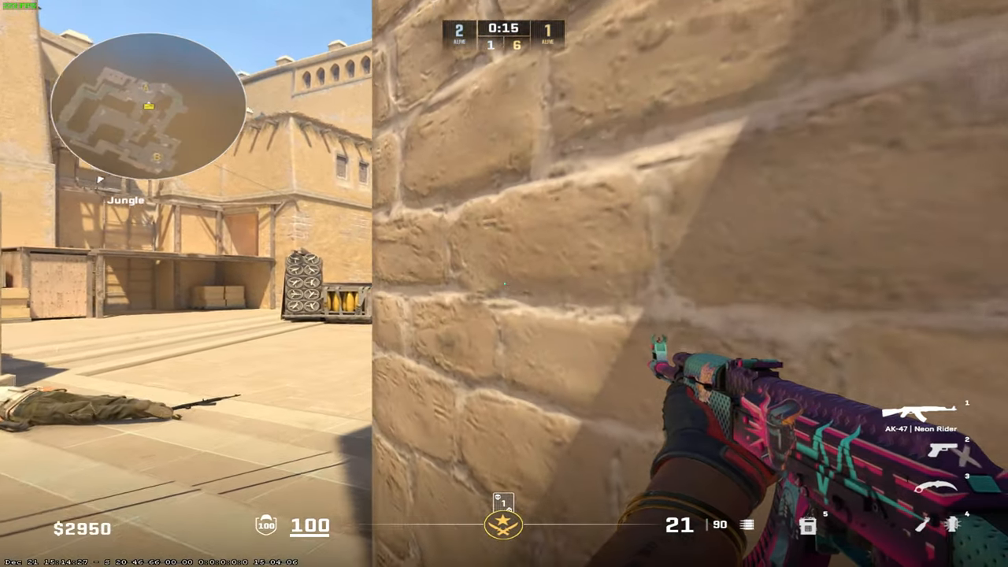
mouse_move(504, 283)
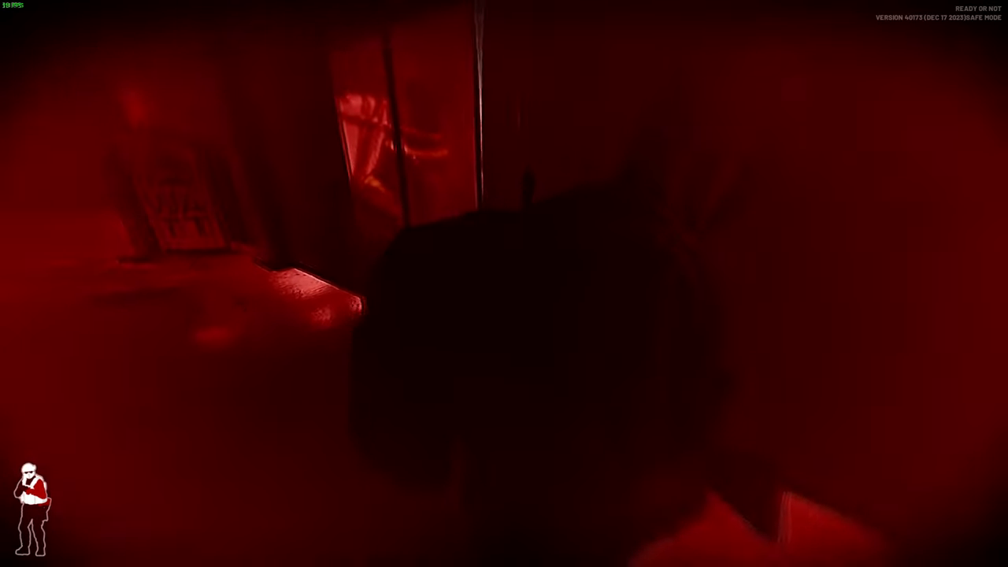
mouse_move(504, 284)
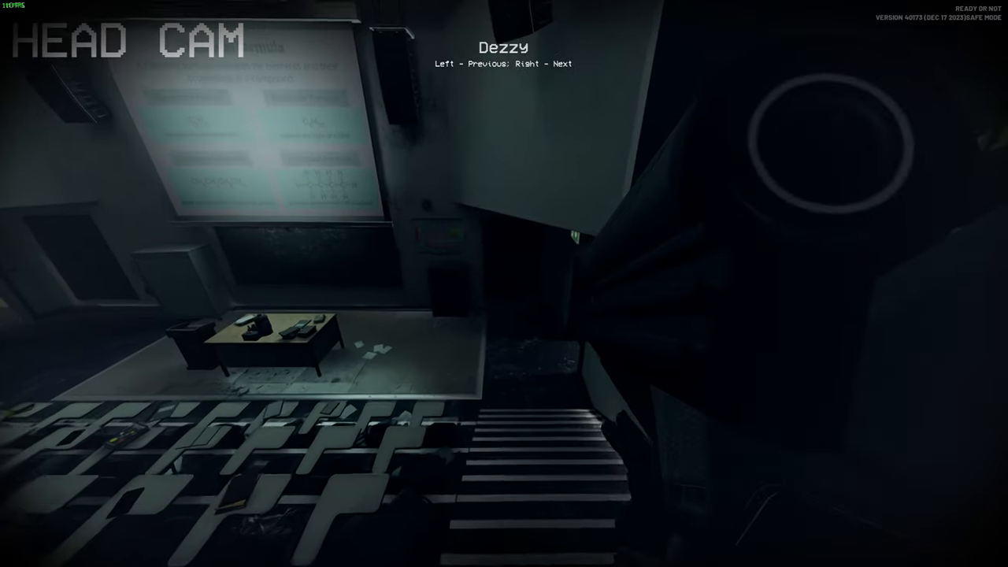
mouse_move(504, 283)
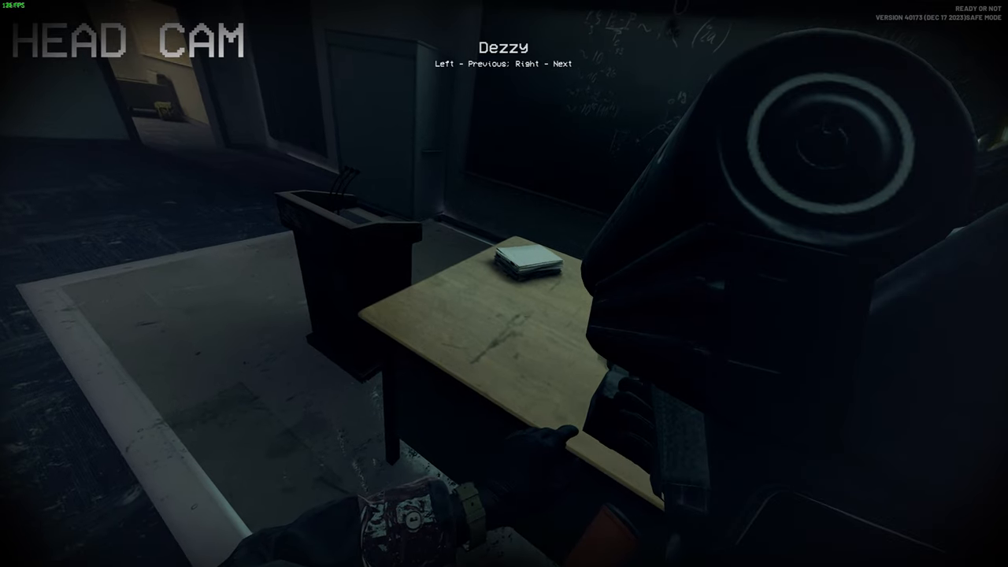
mouse_move(504, 284)
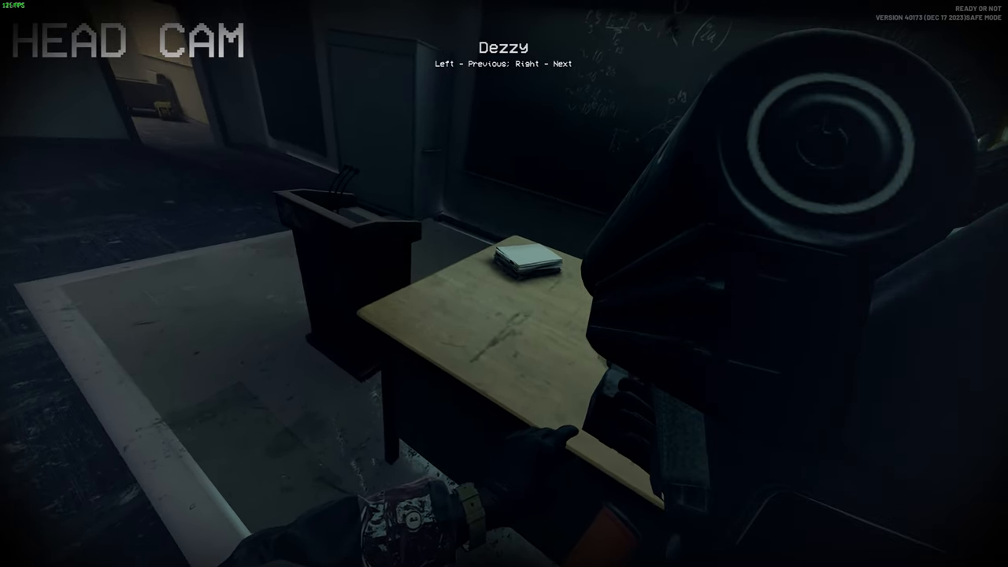
mouse_move(505, 284)
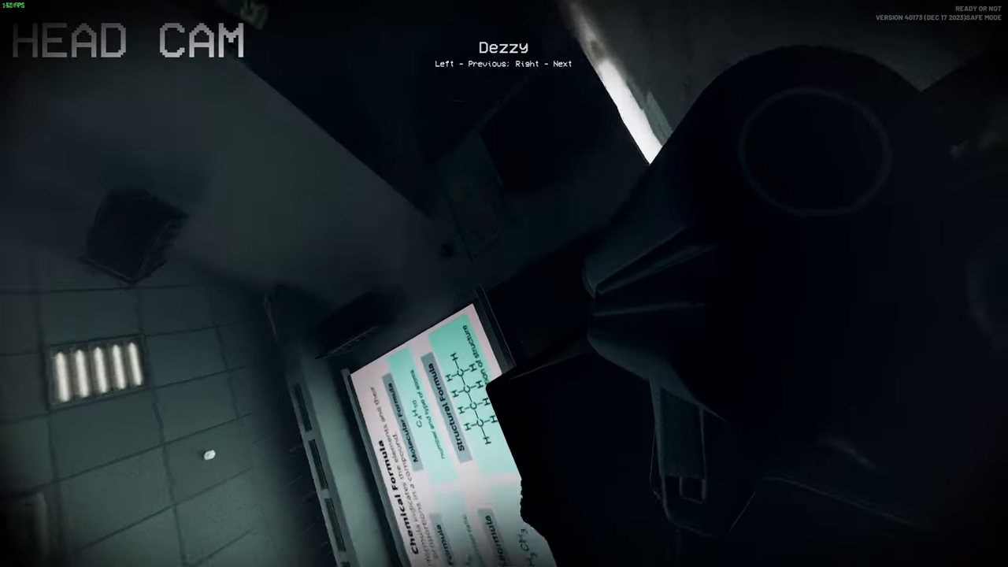
mouse_move(504, 283)
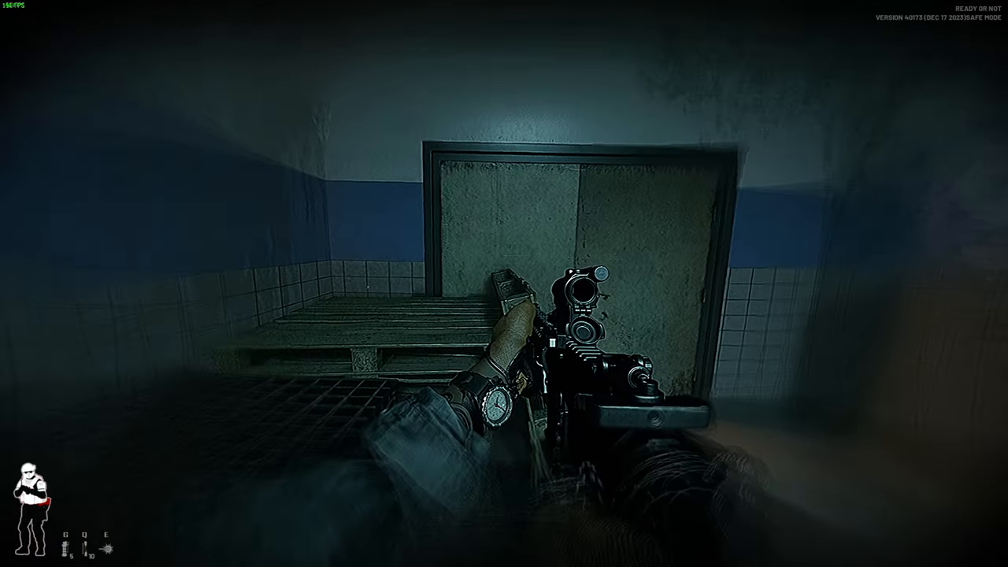
mouse_move(504, 283)
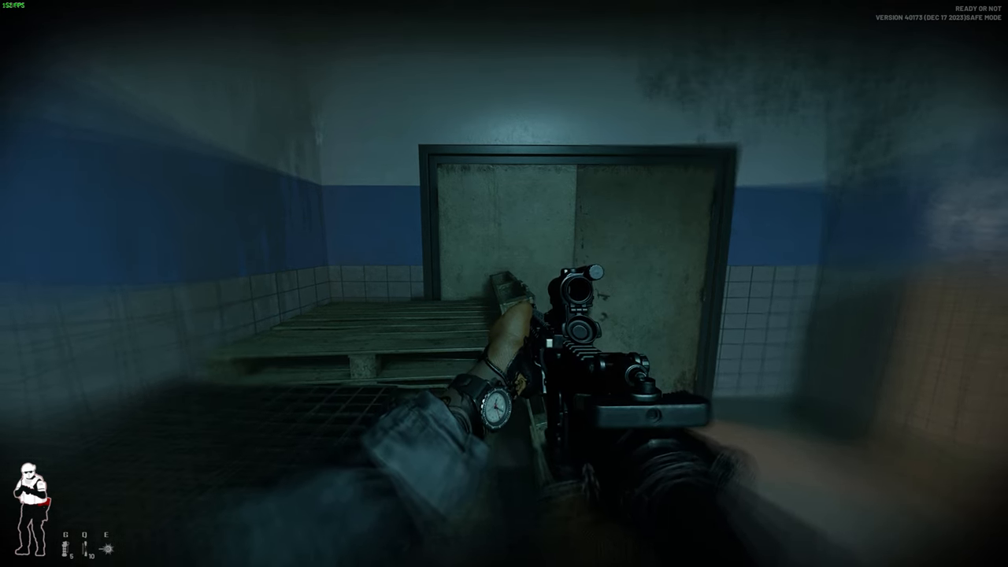
mouse_move(504, 268)
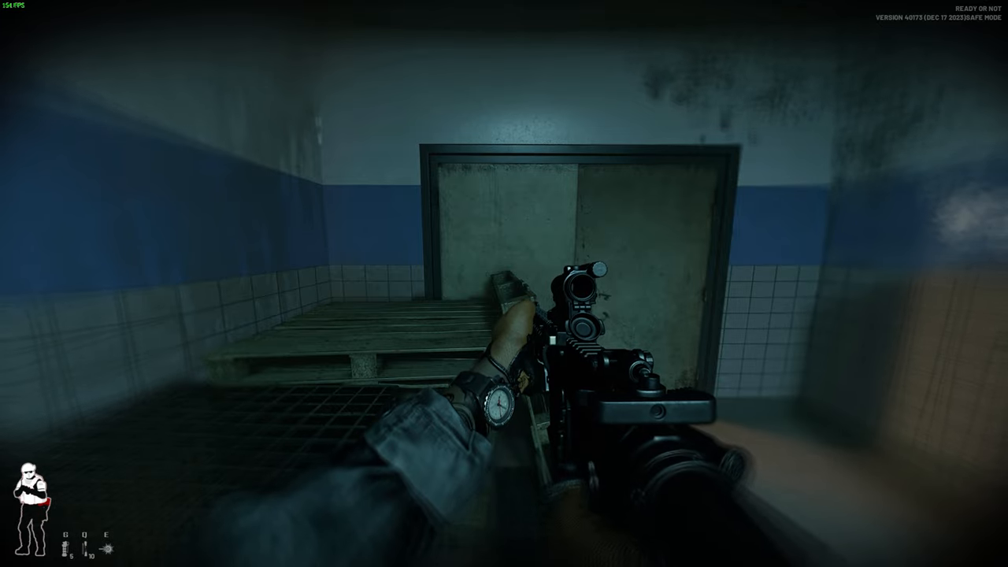
mouse_move(504, 284)
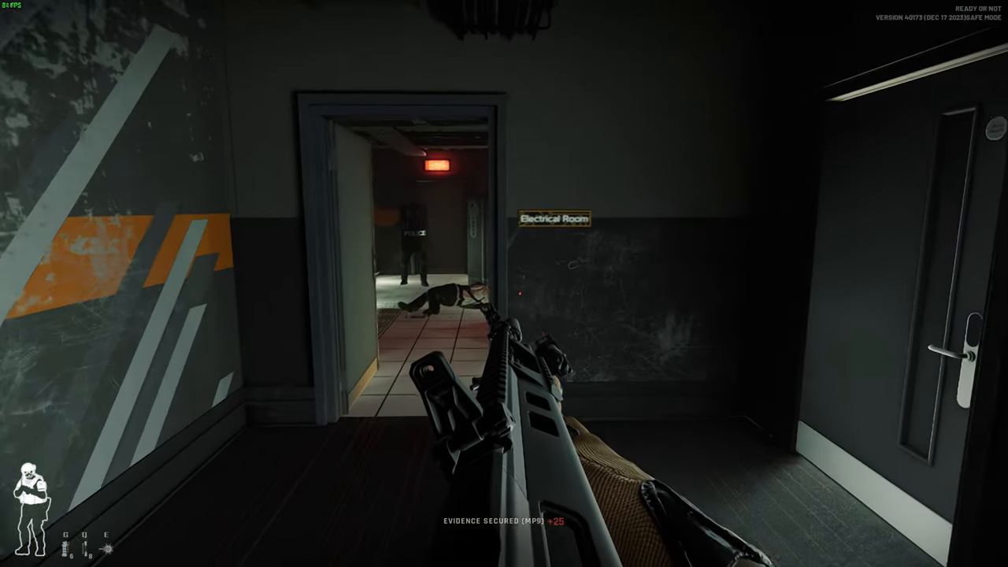
mouse_move(504, 284)
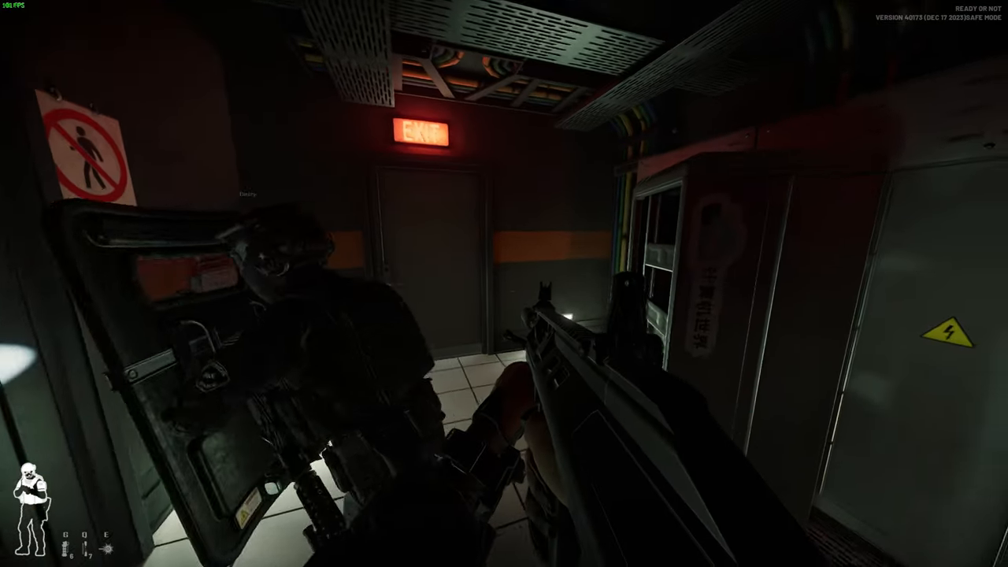
mouse_move(504, 283)
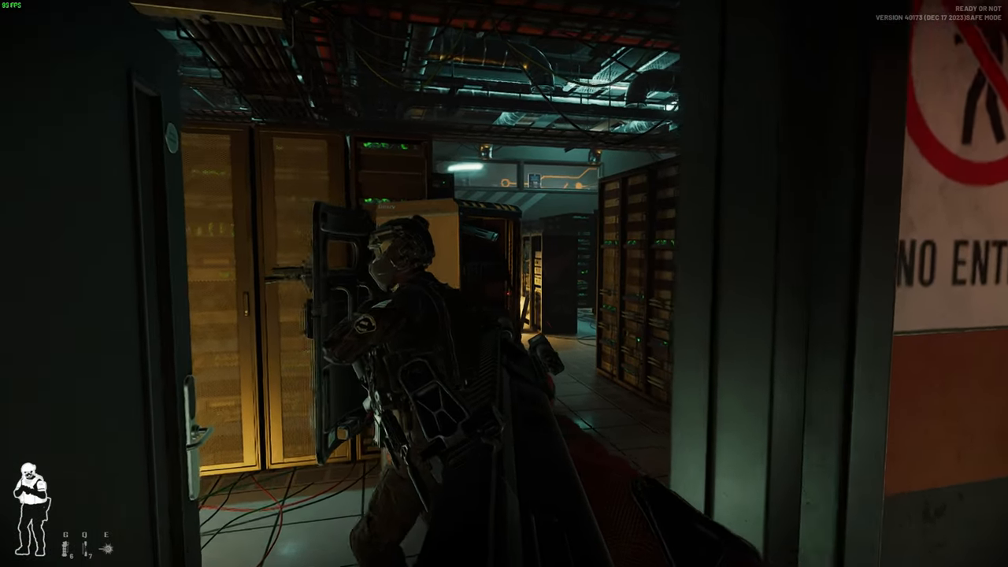
mouse_move(504, 283)
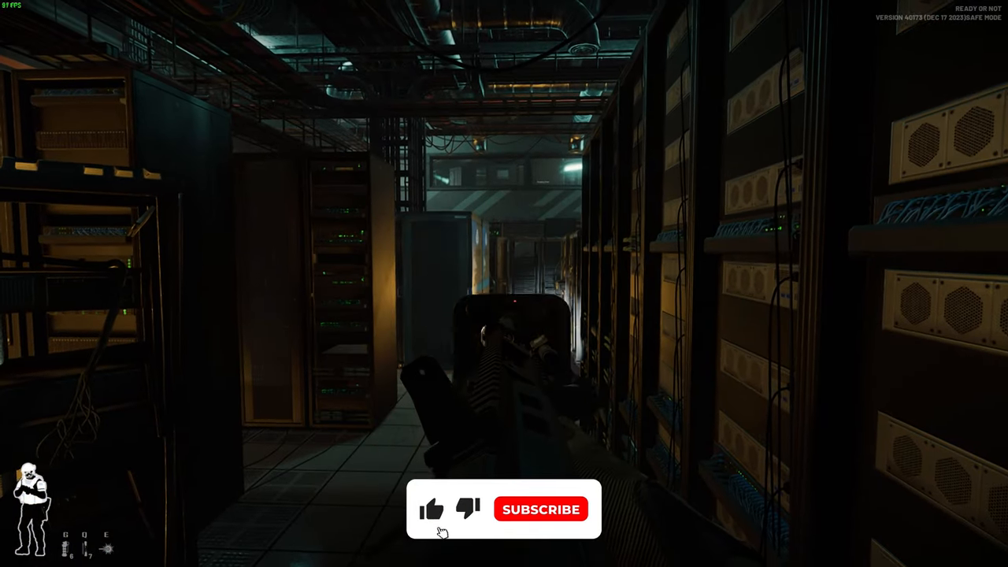
left_click(432, 510)
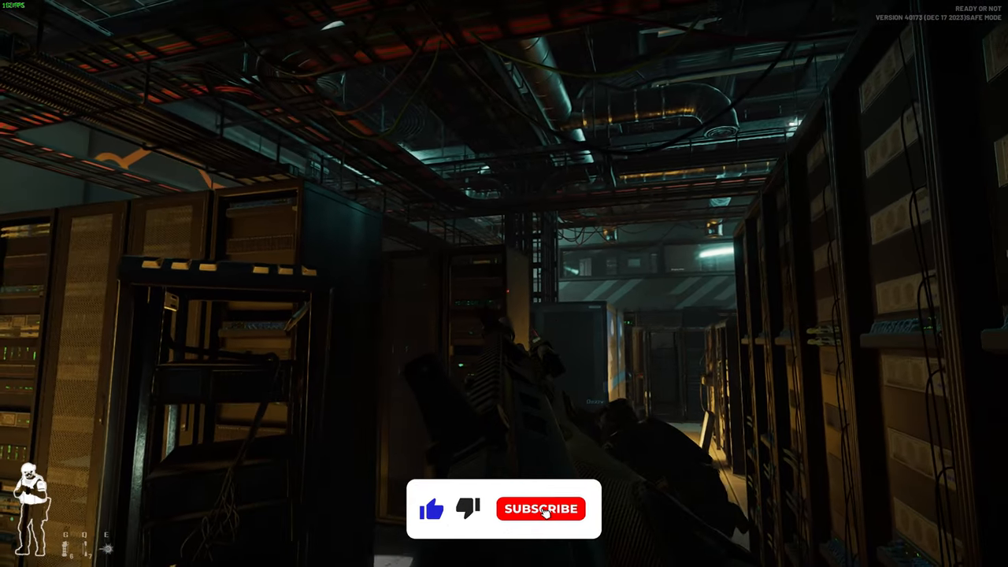
mouse_move(505, 283)
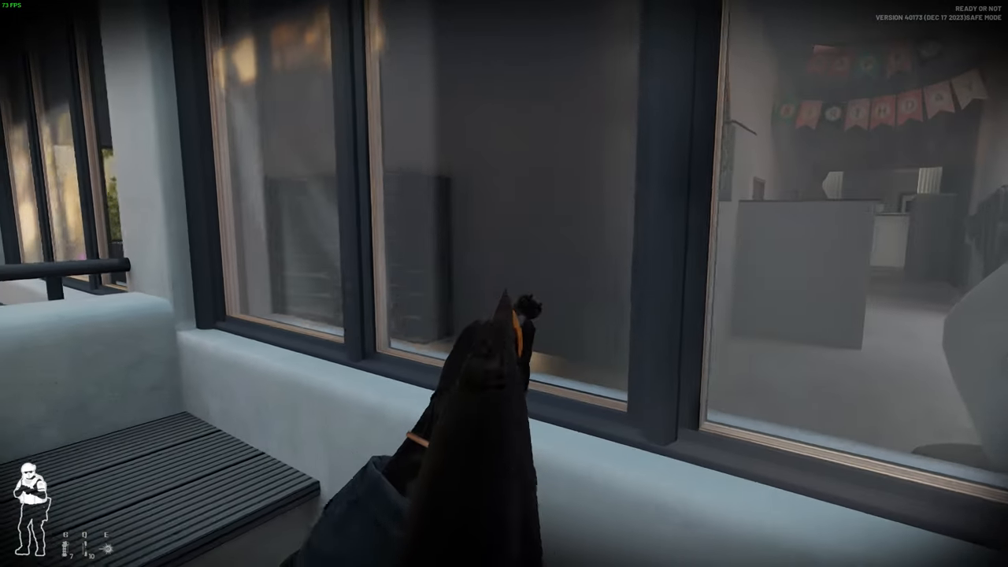
right_click(504, 284)
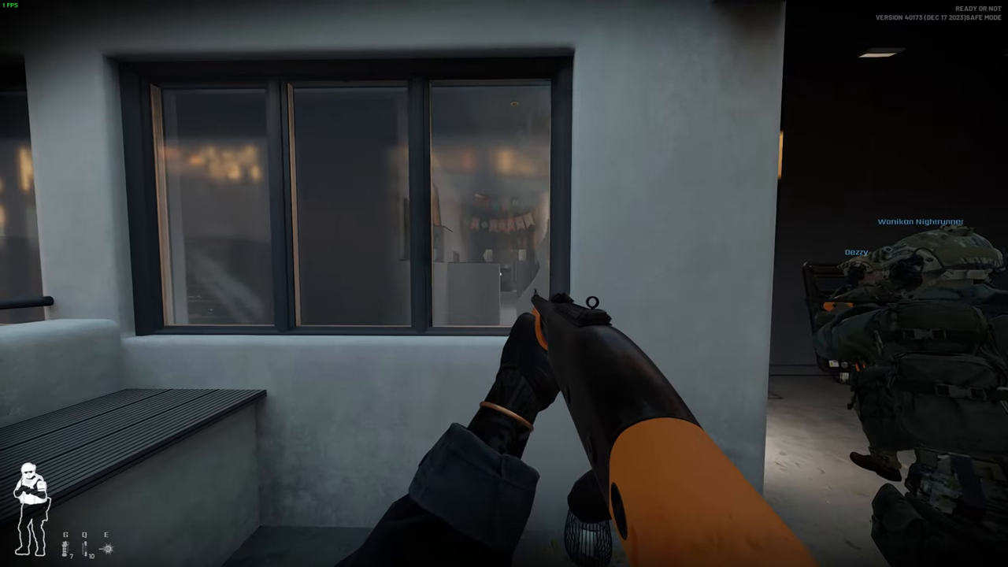
mouse_move(504, 283)
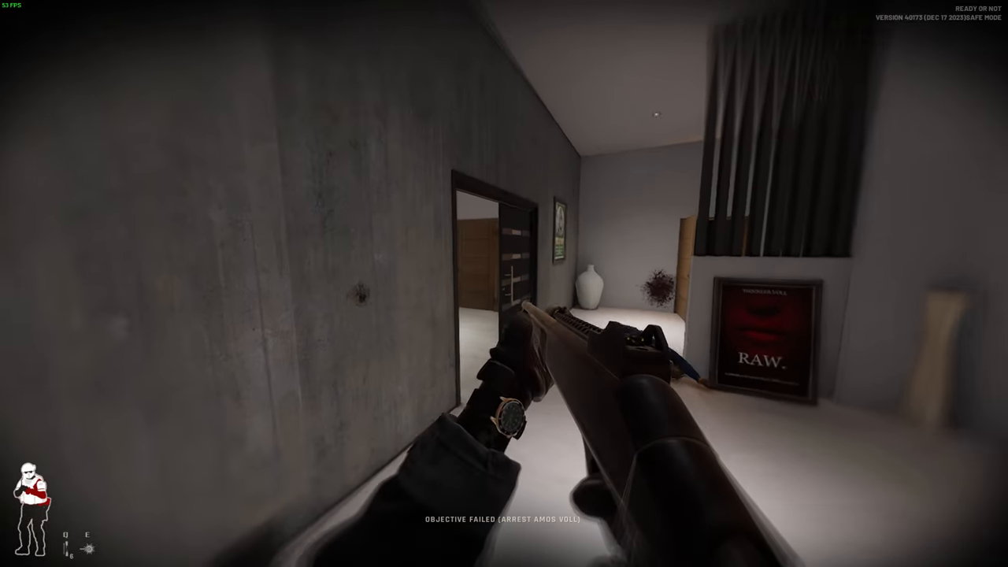
mouse_move(504, 284)
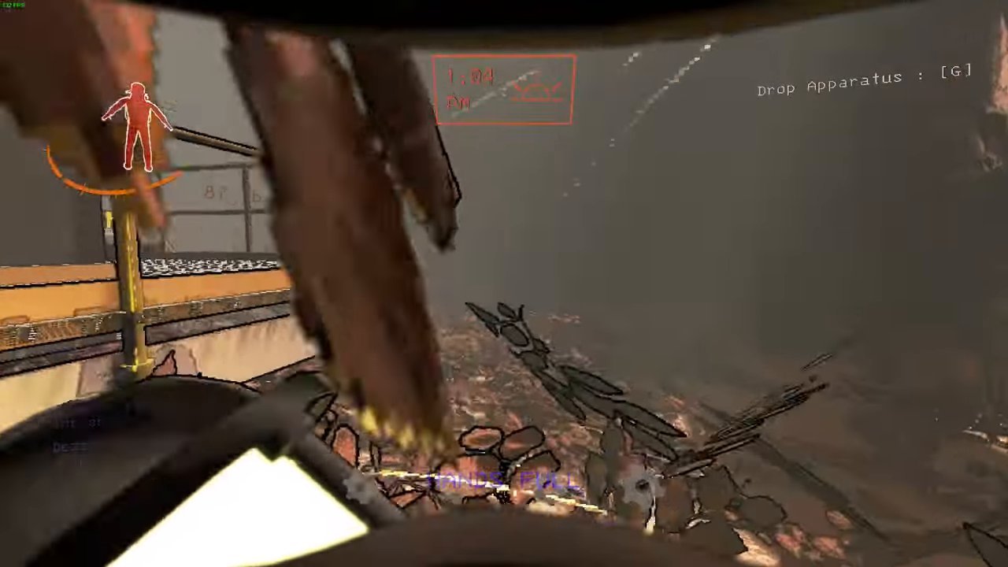
mouse_move(504, 283)
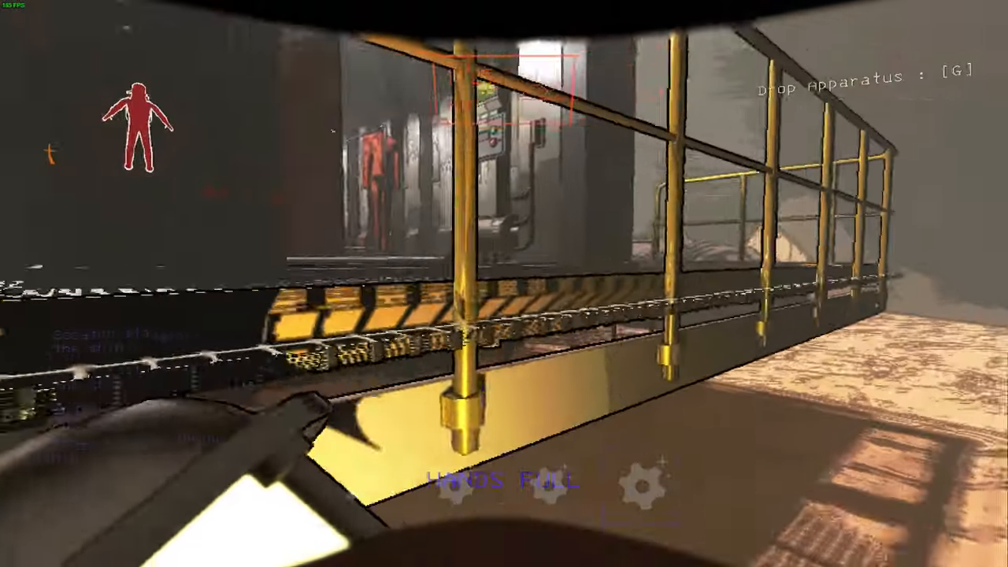
mouse_move(505, 284)
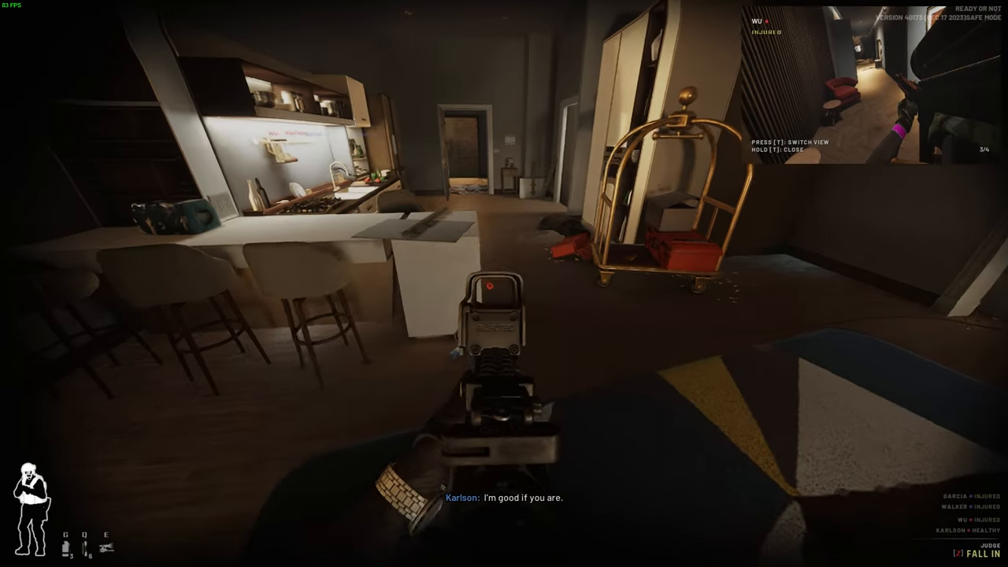
mouse_move(504, 284)
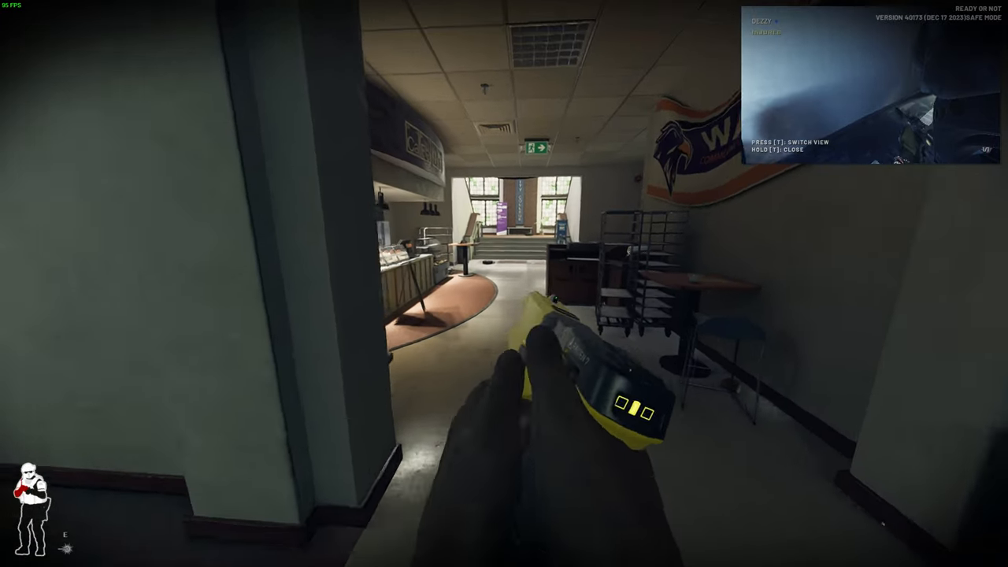
mouse_move(504, 284)
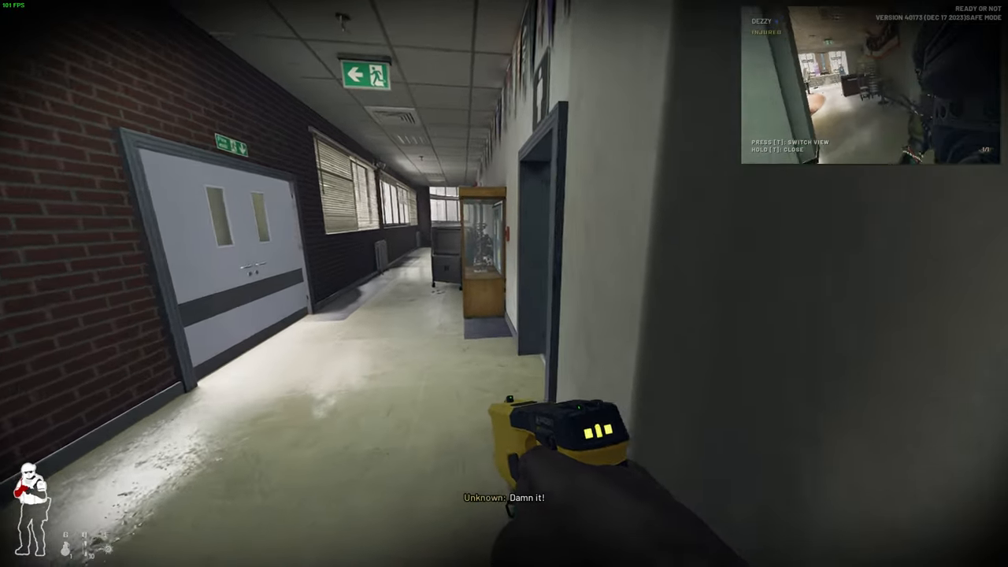
mouse_move(505, 283)
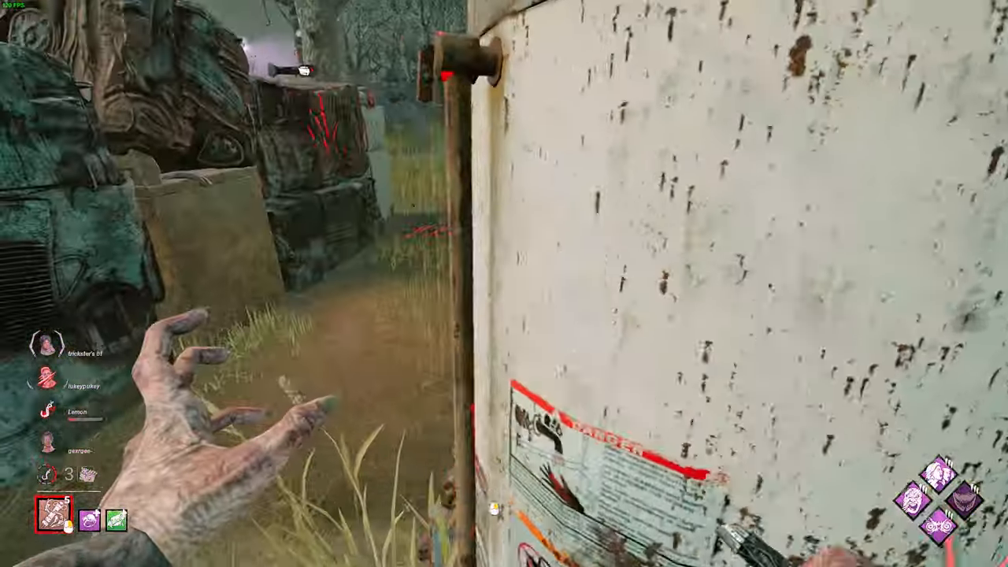
mouse_move(505, 284)
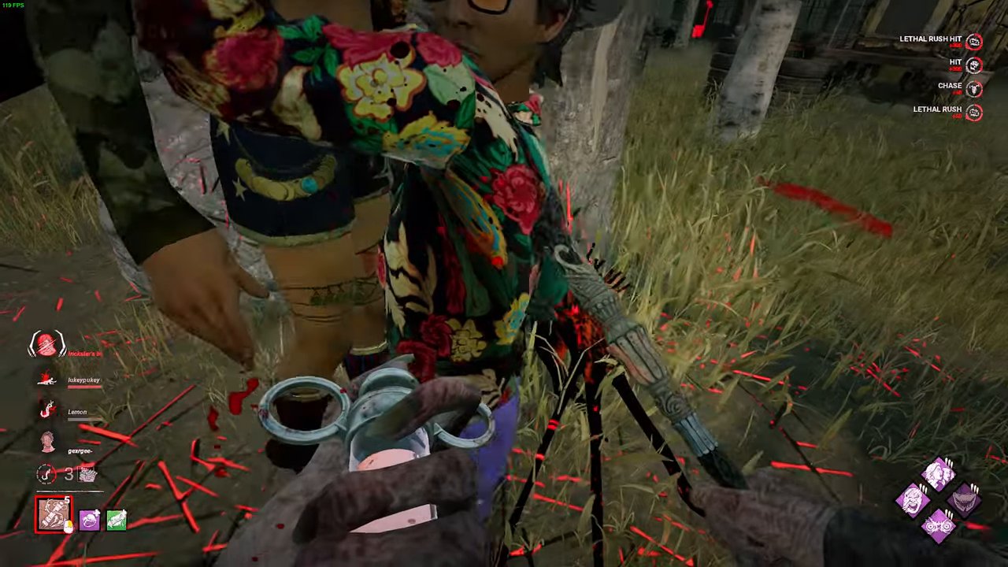
mouse_move(504, 284)
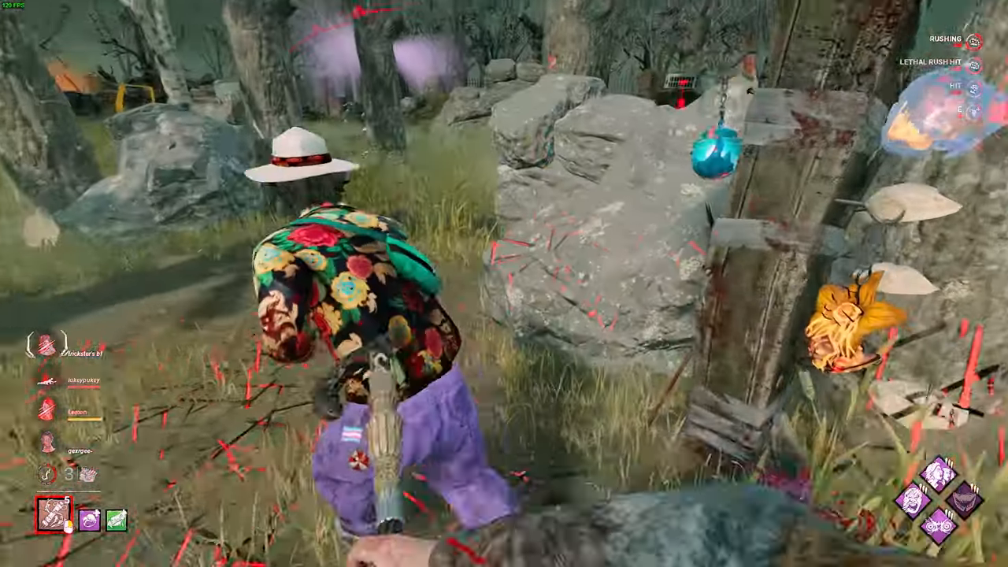